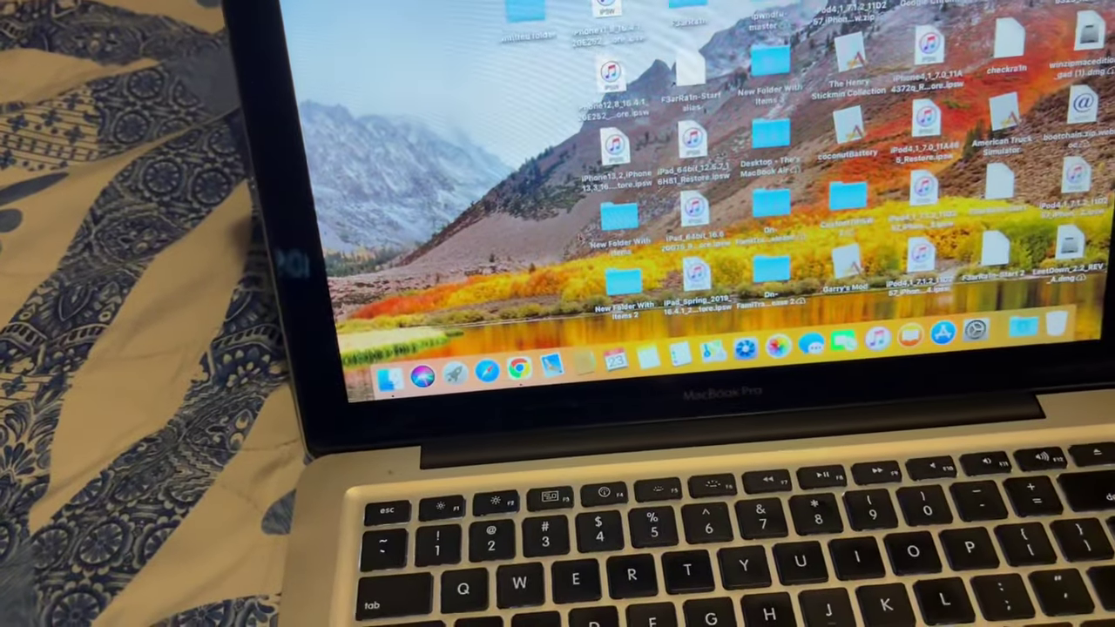
- Launch Google Chrome from the Dock to reach its profile picker
{"action": "left_click", "coordinate": [524, 371]}
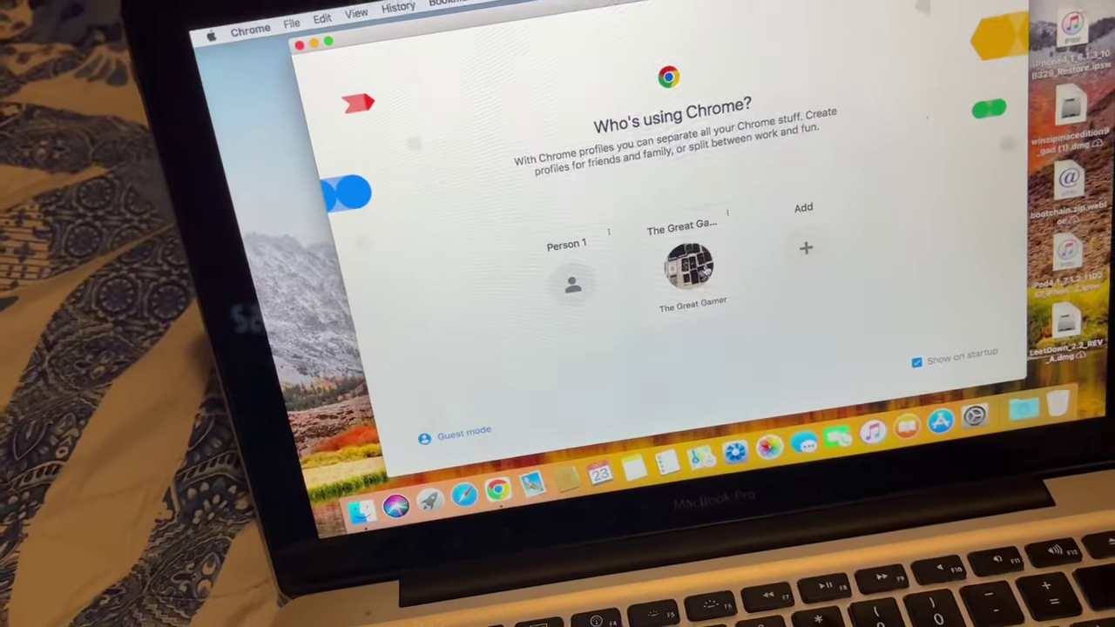
{"action": "left_click", "coordinate": [692, 265]}
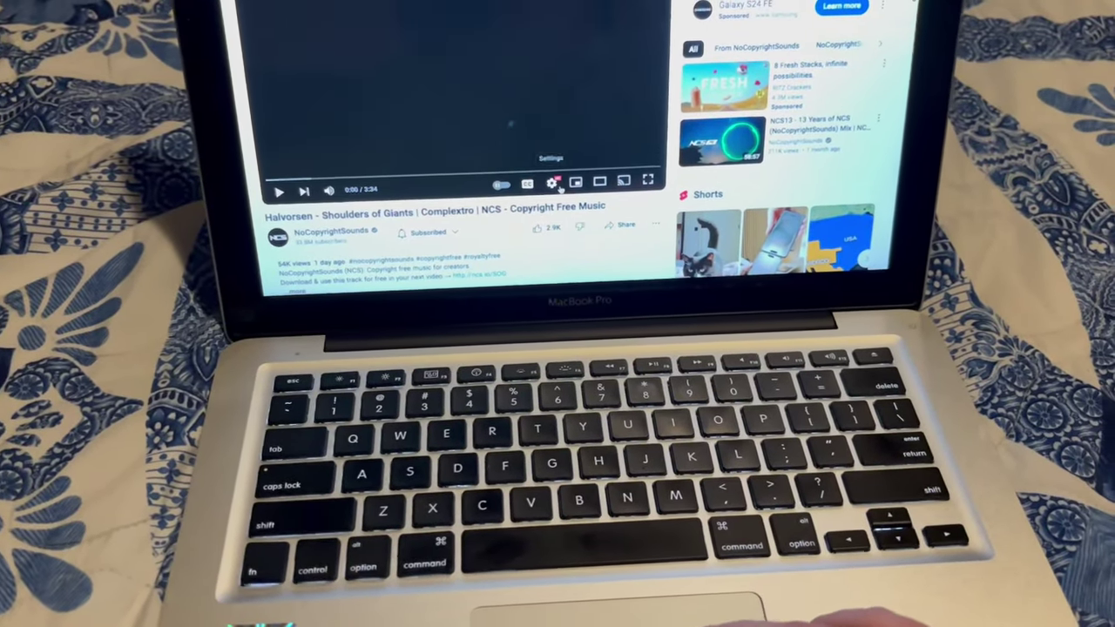
{"action": "left_click", "coordinate": [553, 184]}
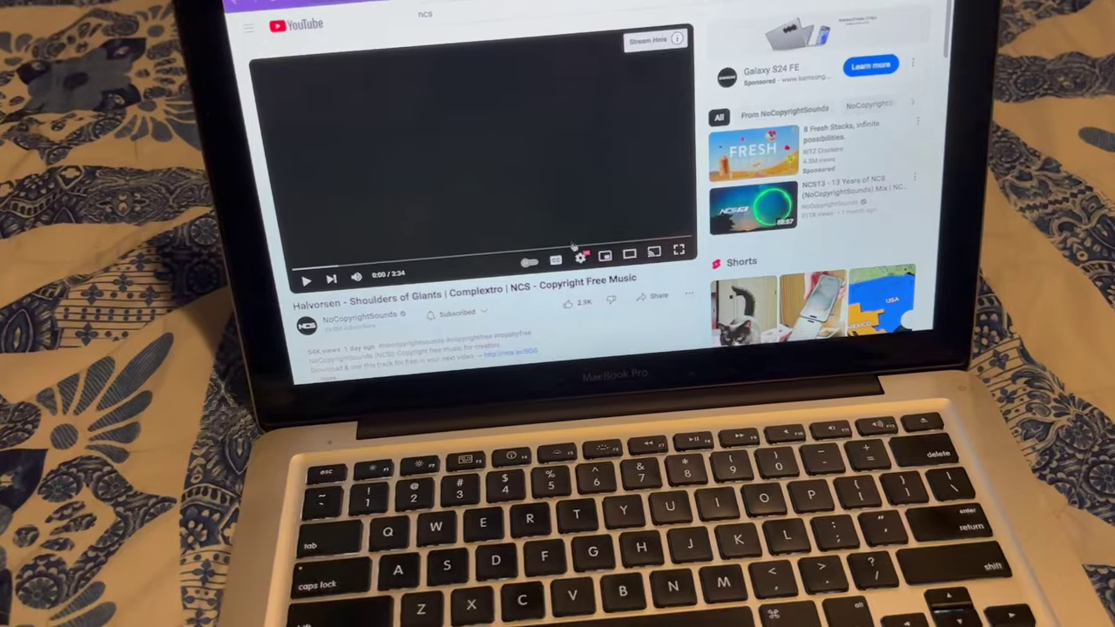
- Open the NCS video's Quality settings in the YouTube player, showing Auto (1080p)
{"action": "left_click", "coordinate": [582, 259]}
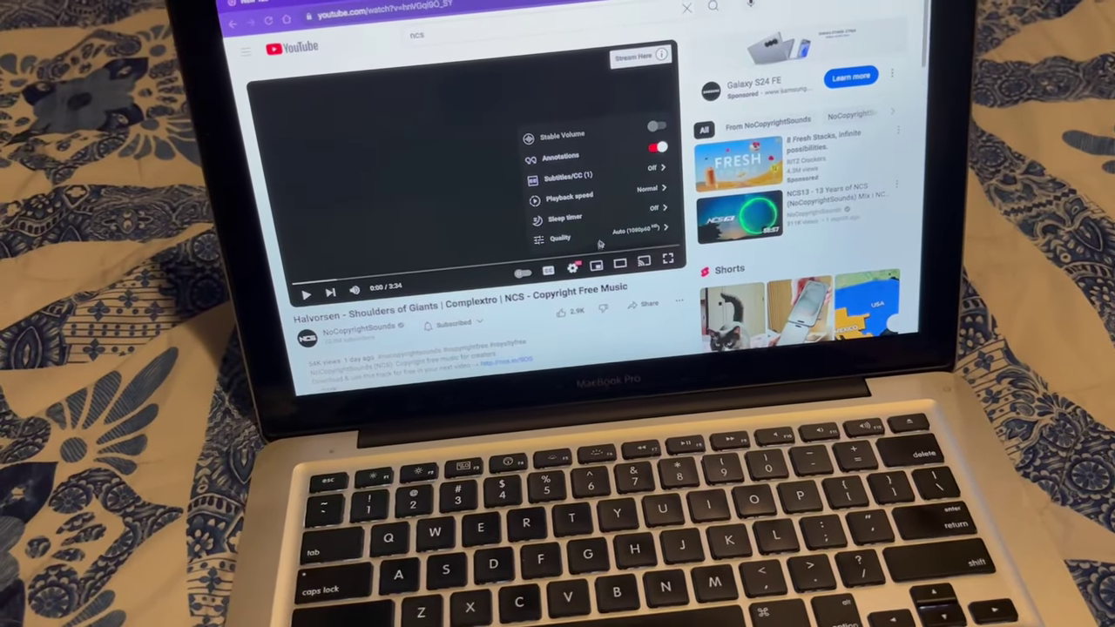
{"action": "left_click", "coordinate": [562, 238]}
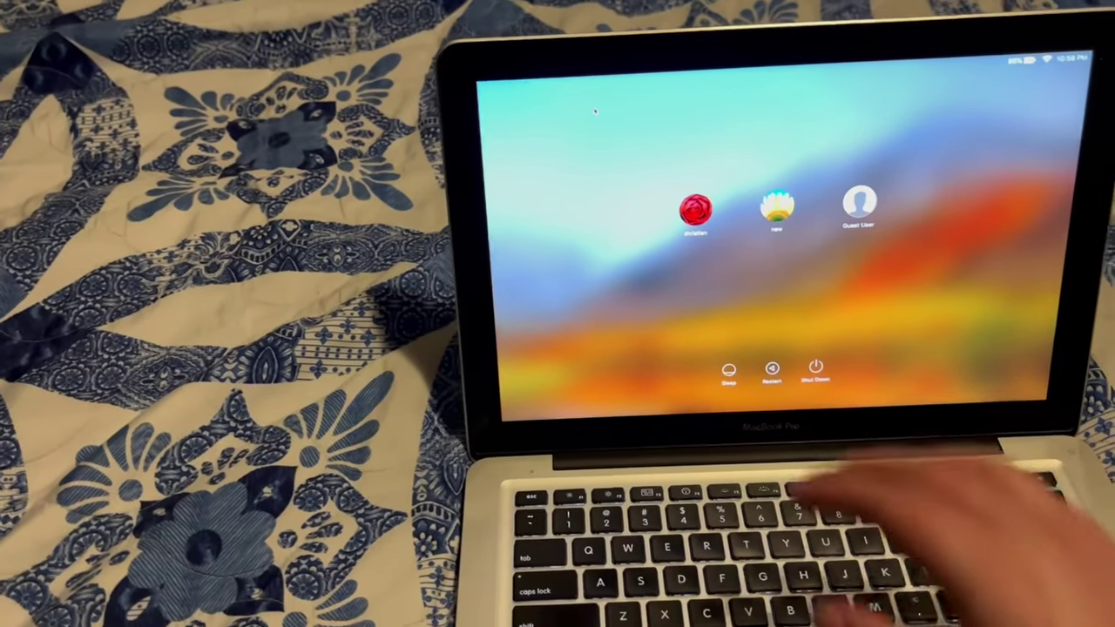
- Select the red-rose christian account and submit its password to log in
{"action": "left_click", "coordinate": [696, 209]}
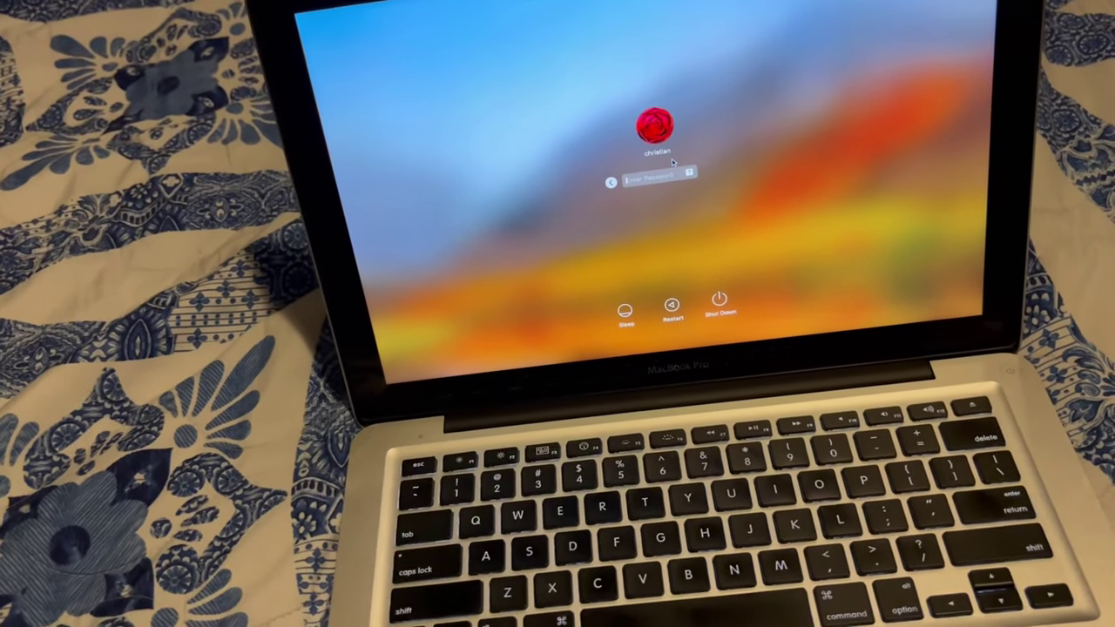
{"action": "key", "text": "Return"}
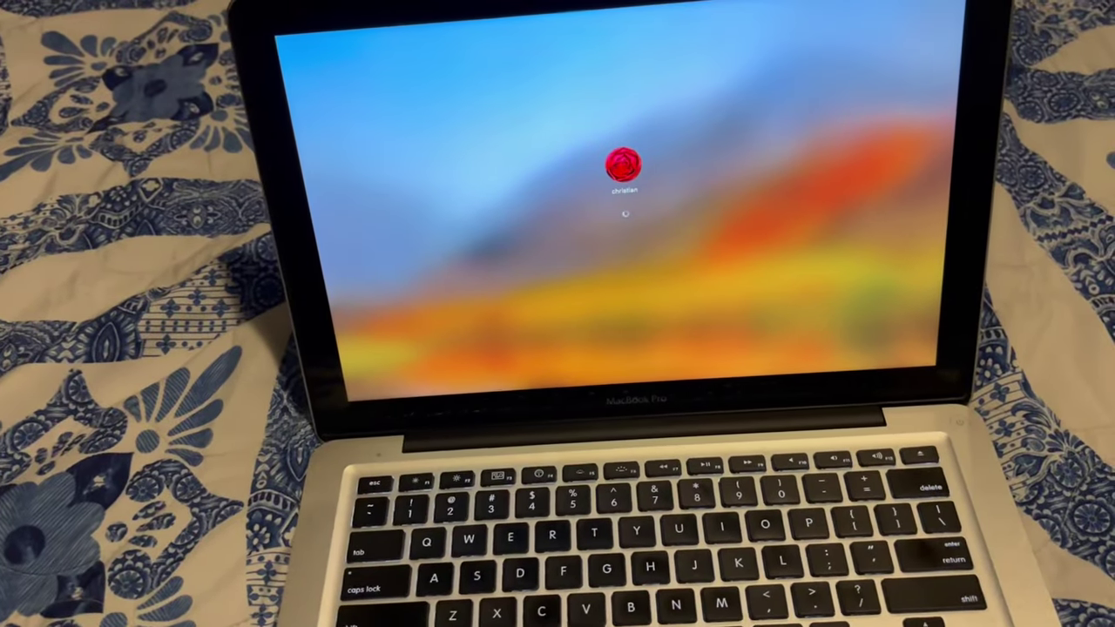